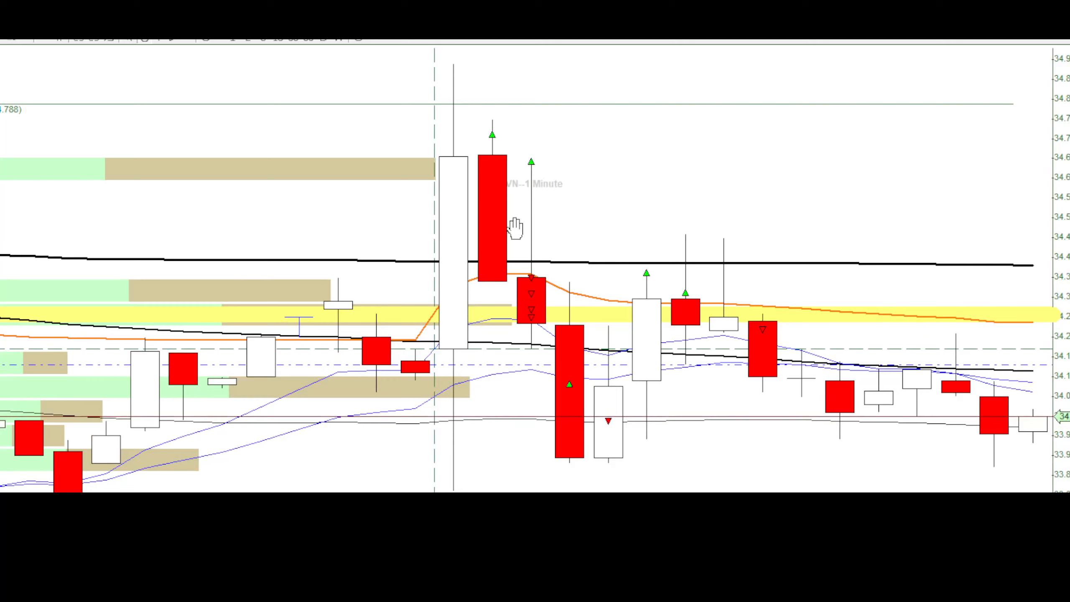
mouse_move(796, 350)
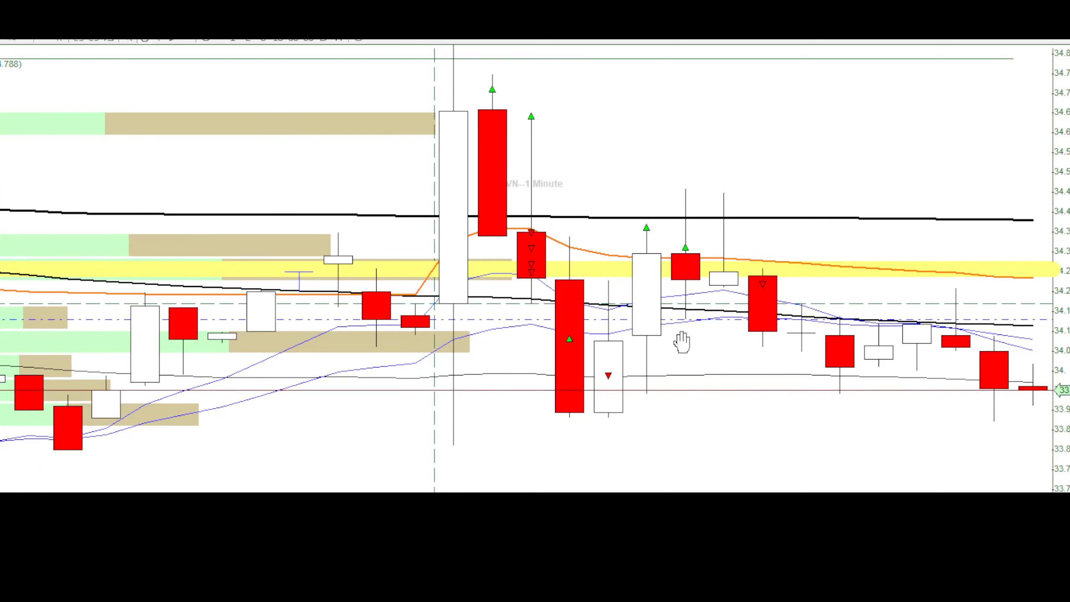
mouse_move(565, 369)
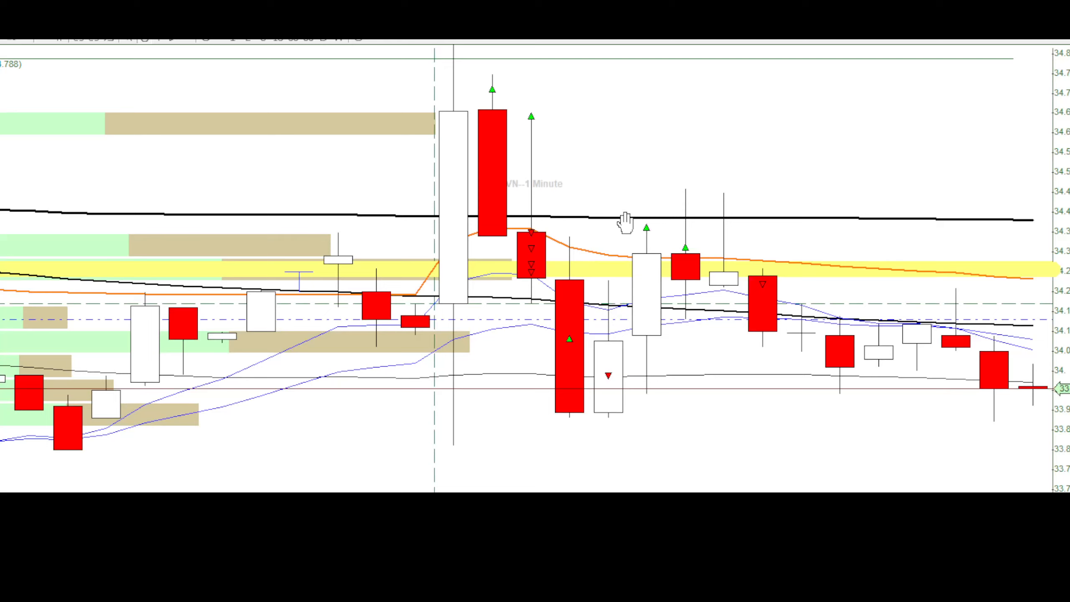
mouse_move(675, 246)
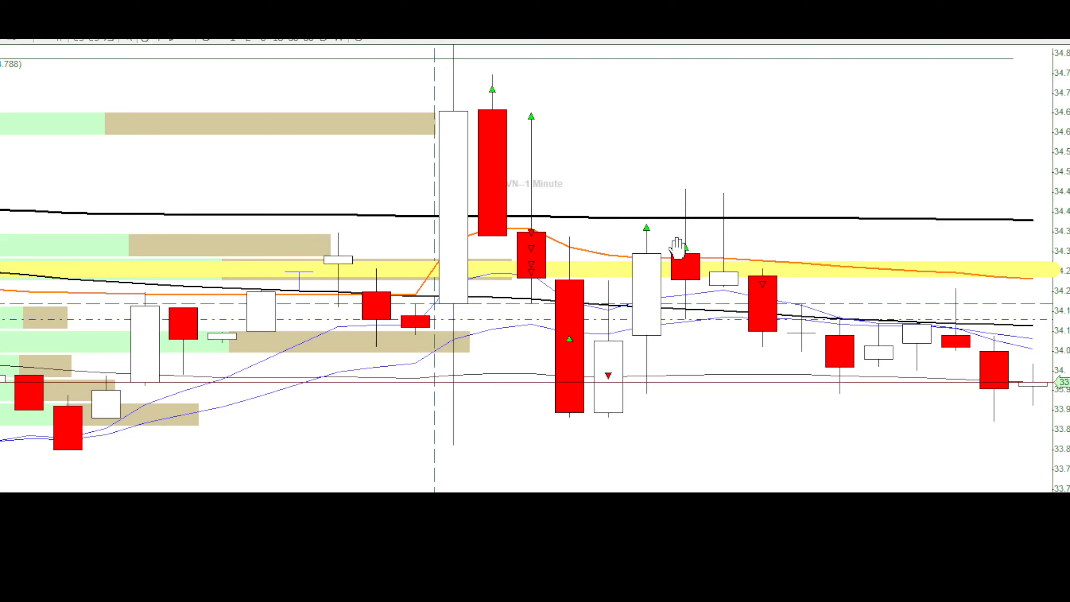